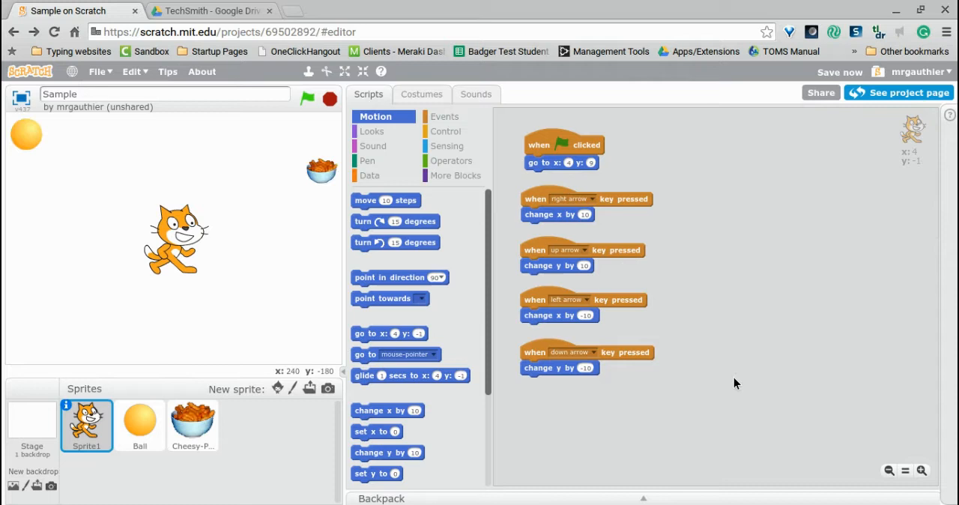
# Select the Stage and add a new blank backdrop2 open for painting.
pyautogui.moveTo(27, 135); pyautogui.dragTo(321, 319)
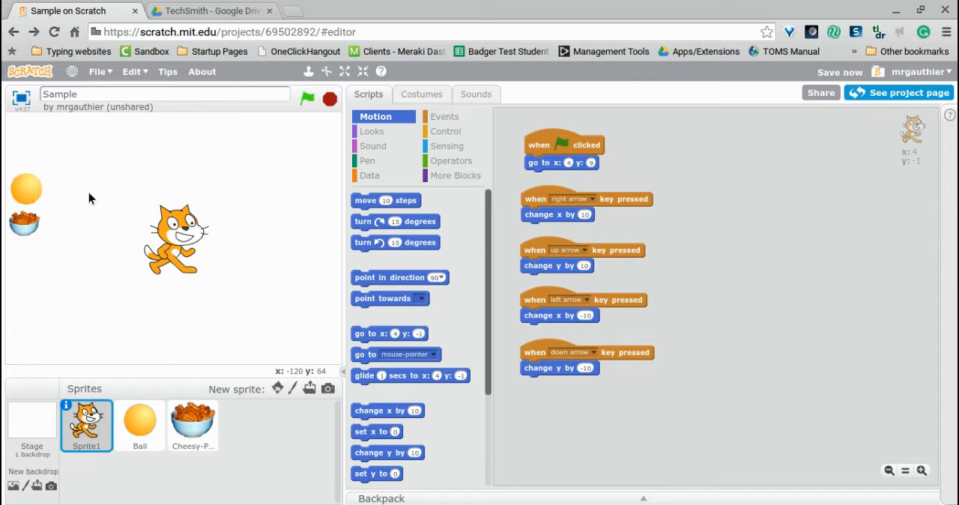
pyautogui.moveTo(27, 188); pyautogui.dragTo(321, 279)
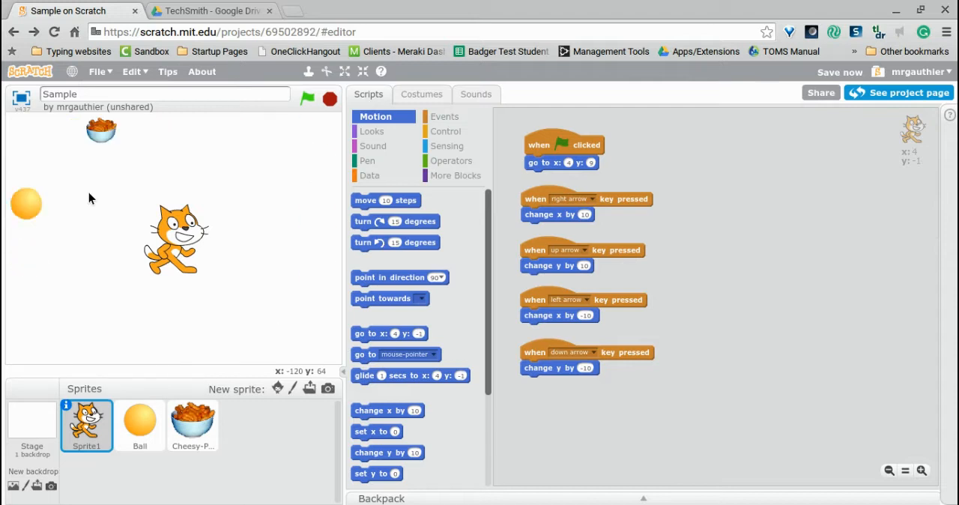
pyautogui.moveTo(27, 203); pyautogui.dragTo(318, 265)
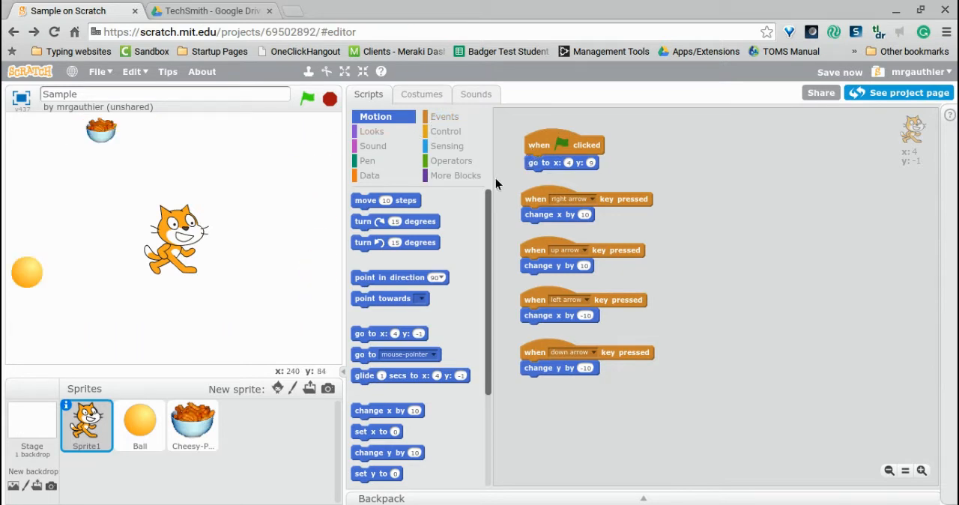
pyautogui.click(372, 132)
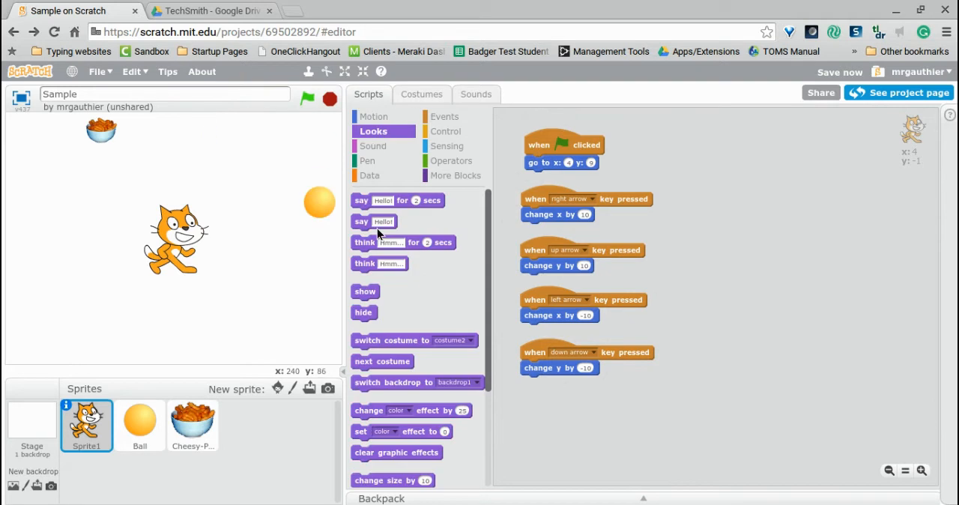
pyautogui.click(389, 340)
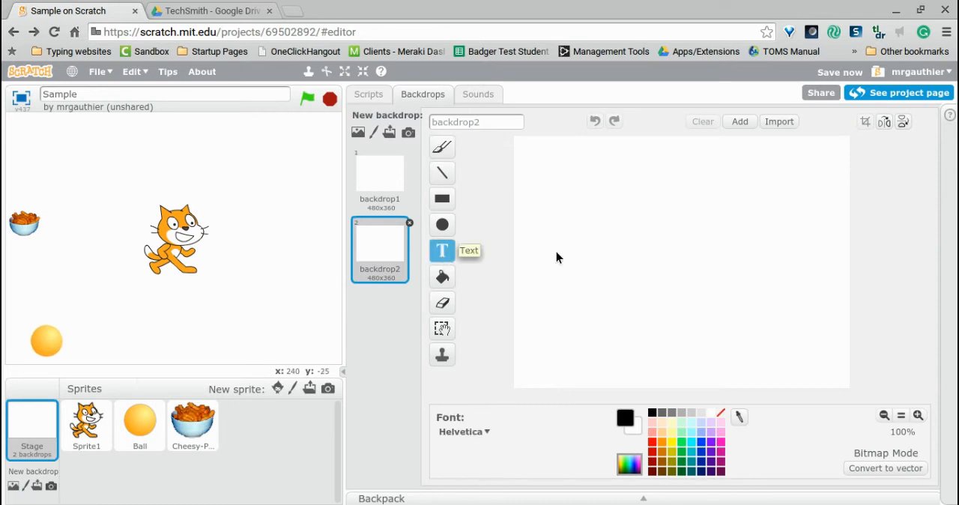
# Write 'Game Over' on backdrop2, then paint backdrop3 with 'You Win!' text.
pyautogui.write('Game')
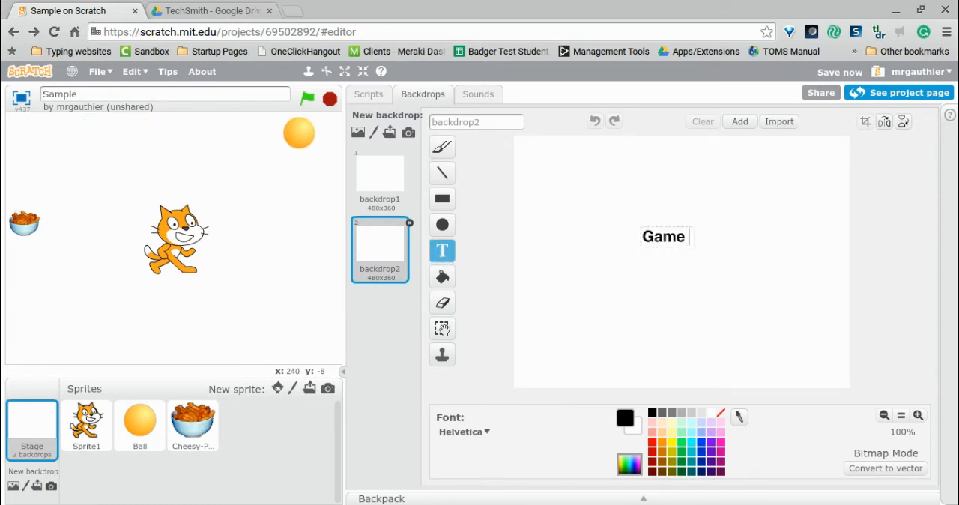
pyautogui.write('Over')
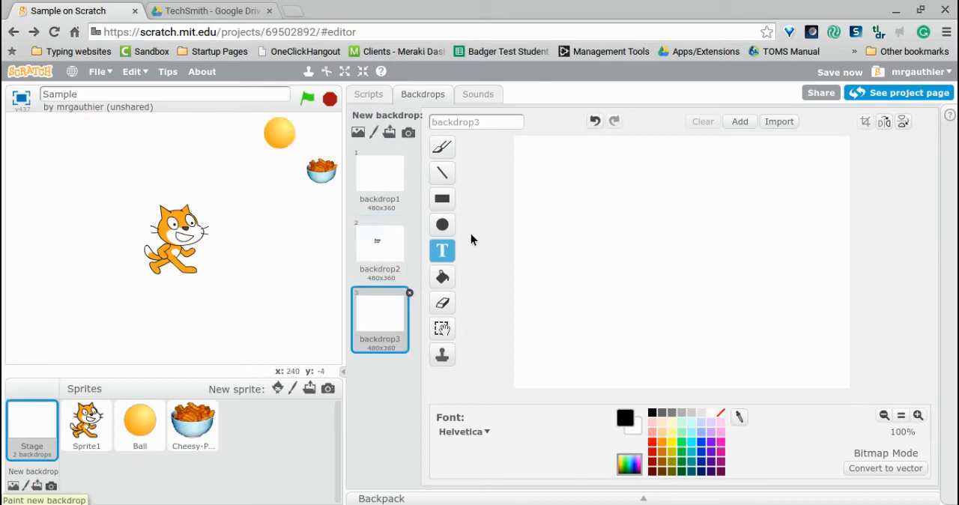
pyautogui.write('You Win!')
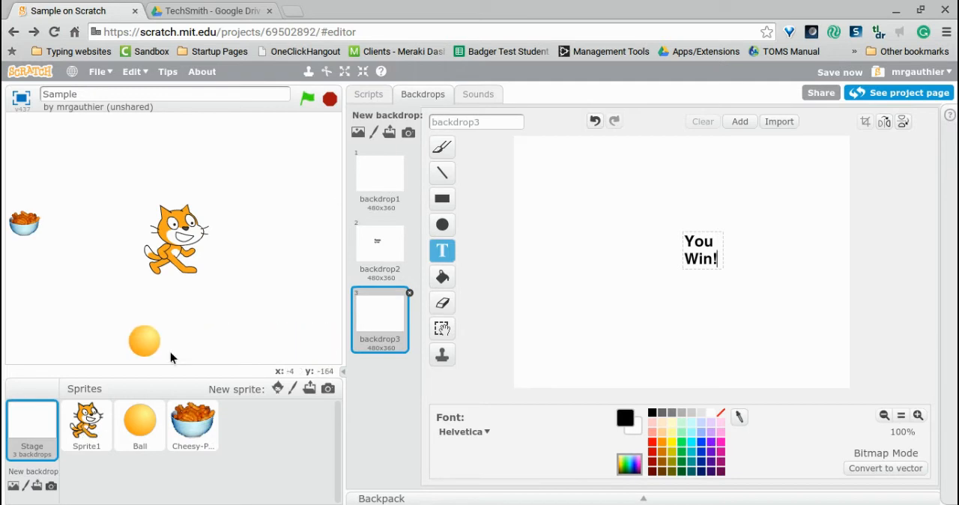
pyautogui.click(87, 425)
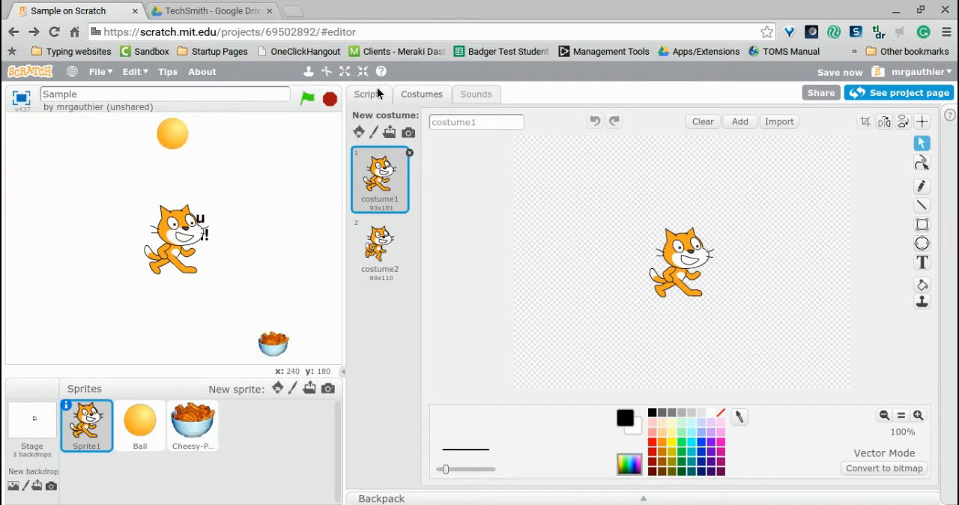
# Add show and switch backdrop to backdrop1 to the cat's green-flag script, checking Ball's scripts briefly.
pyautogui.click(369, 93)
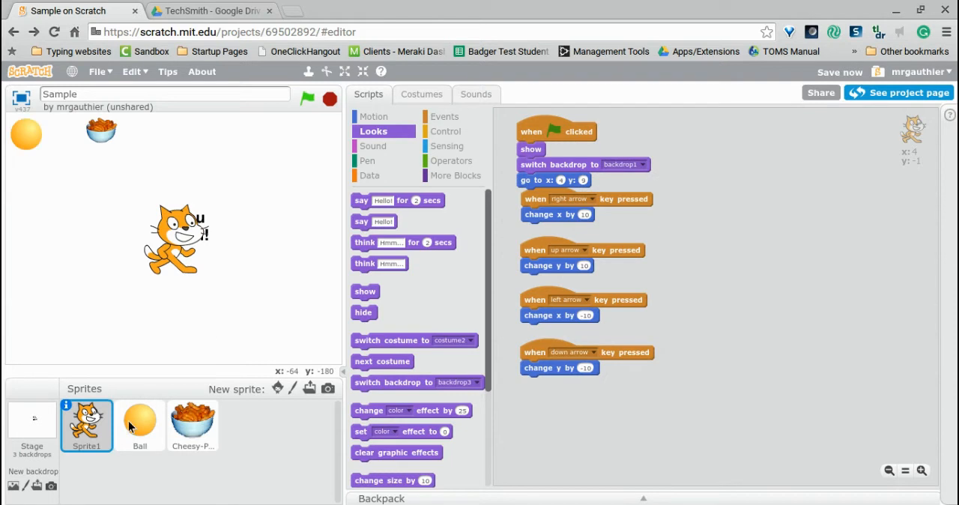
pyautogui.click(140, 425)
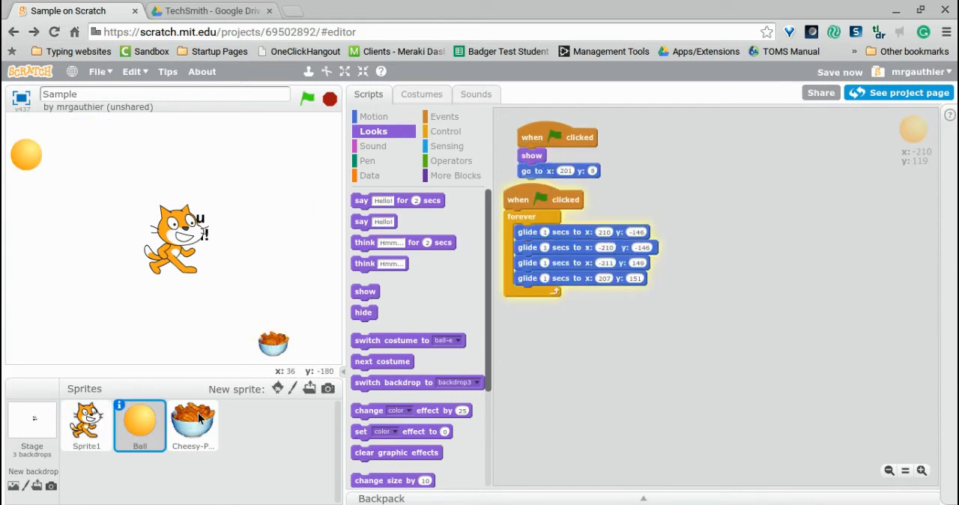
pyautogui.click(192, 426)
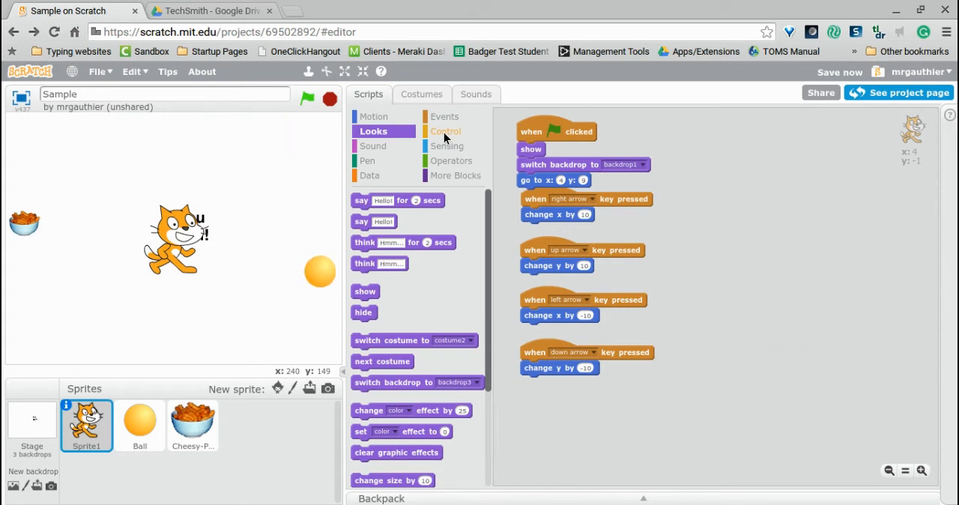
# Add a second green-flag script to the cat with a forever loop holding an empty if-then.
pyautogui.click(444, 117)
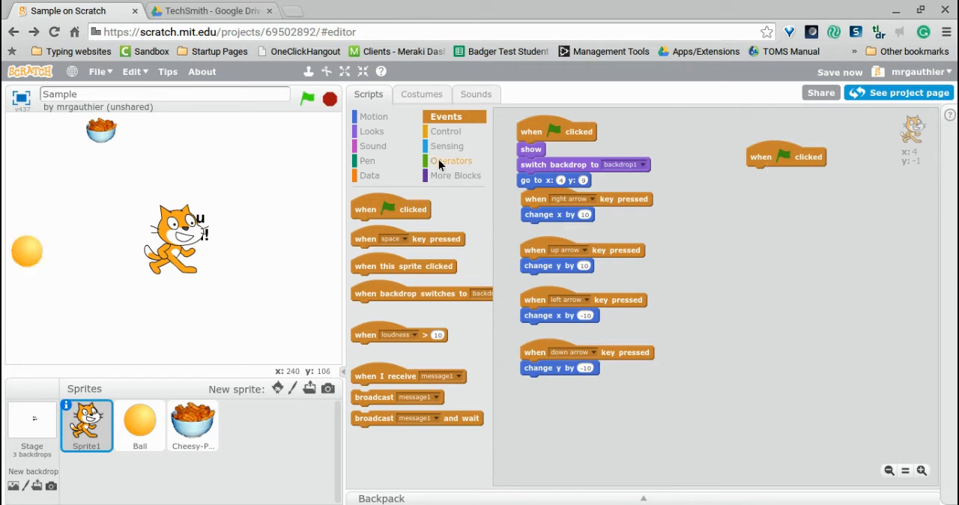
pyautogui.click(447, 132)
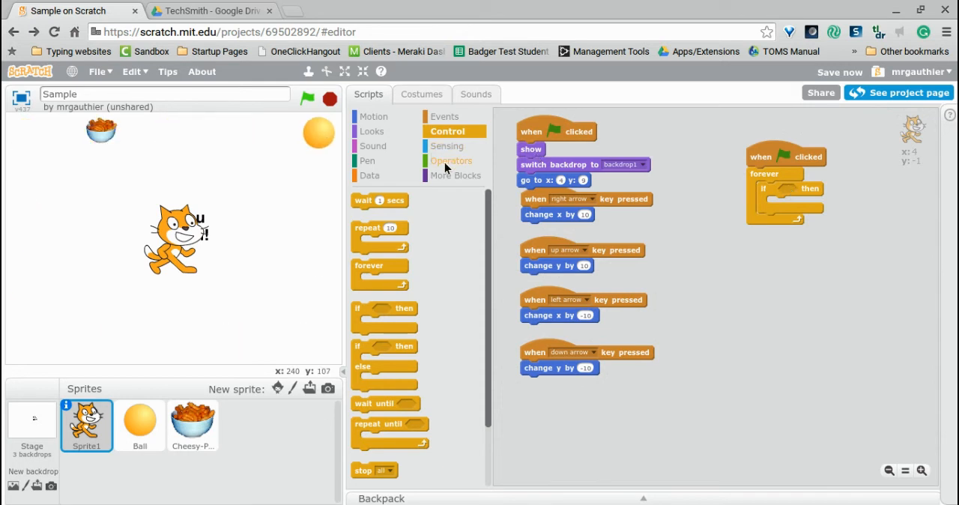
# Set the if to touching Ball, duplicate the script and set the copy to touching Cheesy-Puffs.
pyautogui.click(451, 160)
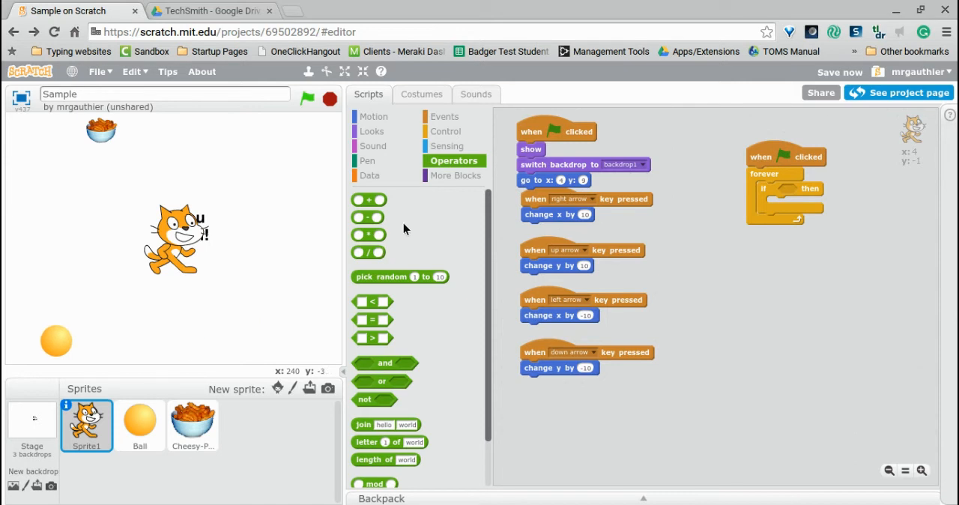
pyautogui.click(450, 145)
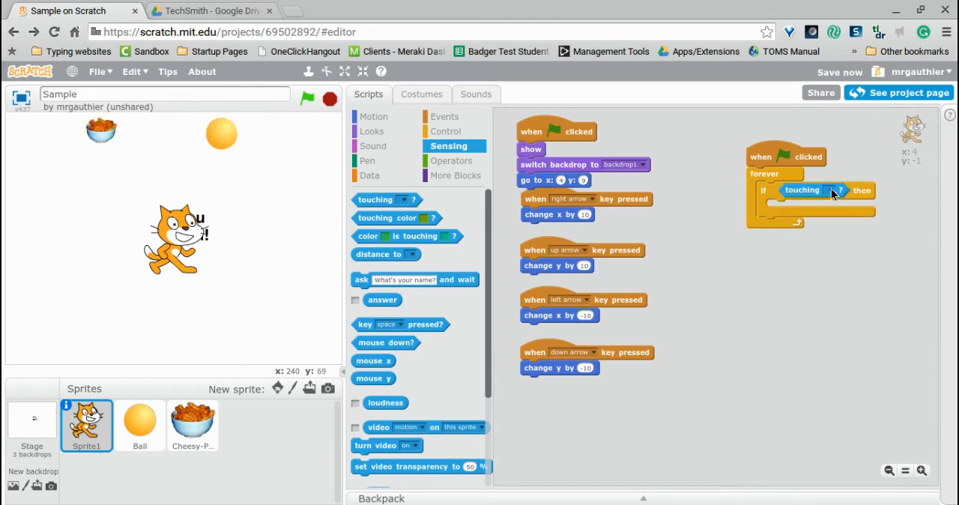
pyautogui.click(836, 190)
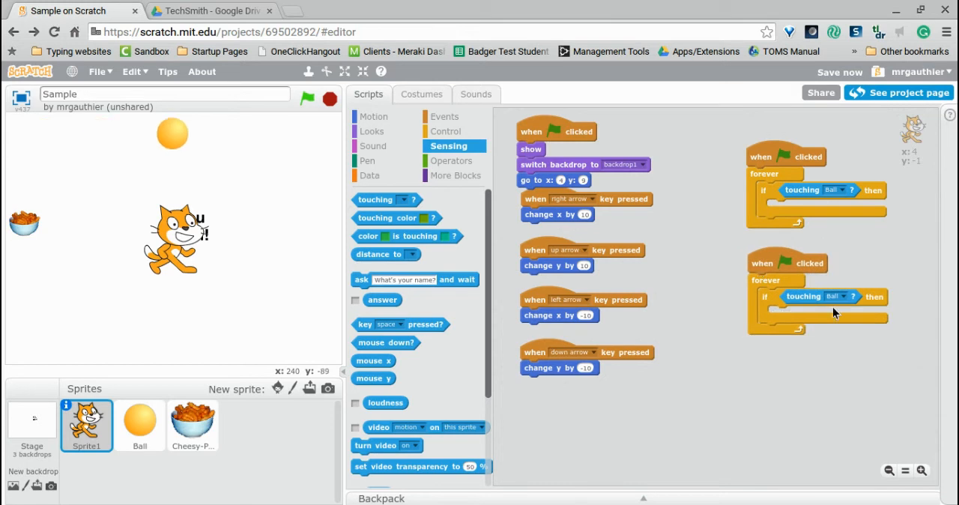
pyautogui.click(839, 297)
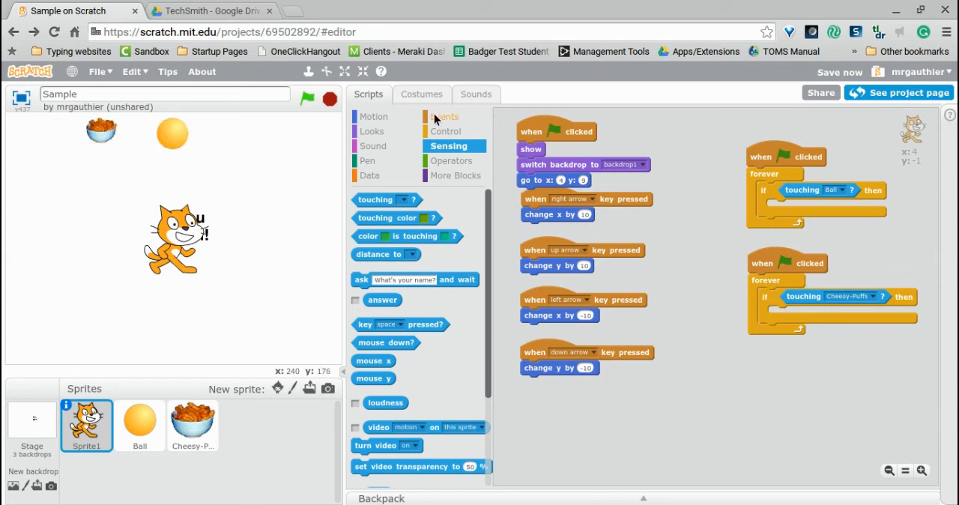
pyautogui.click(443, 117)
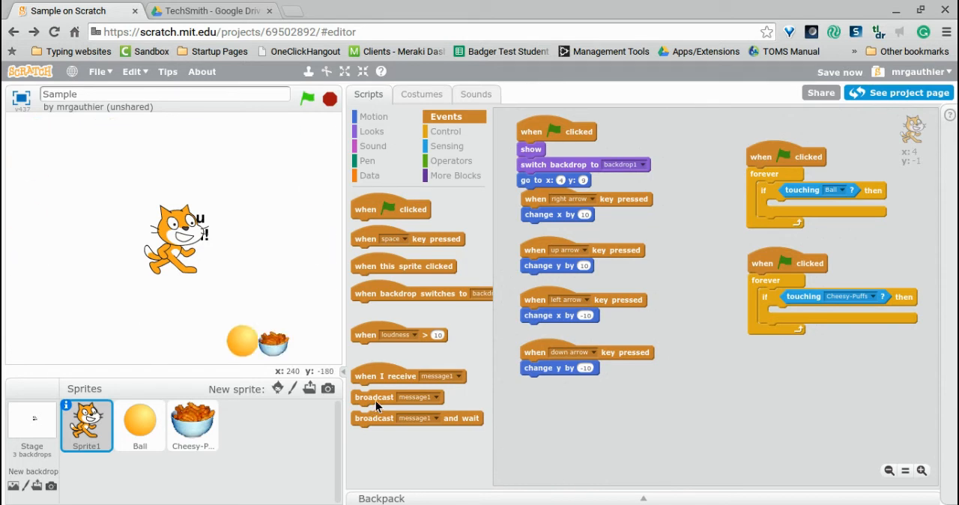
# Broadcast a new EndGame message inside the touching-Ball check.
pyautogui.click(305, 99)
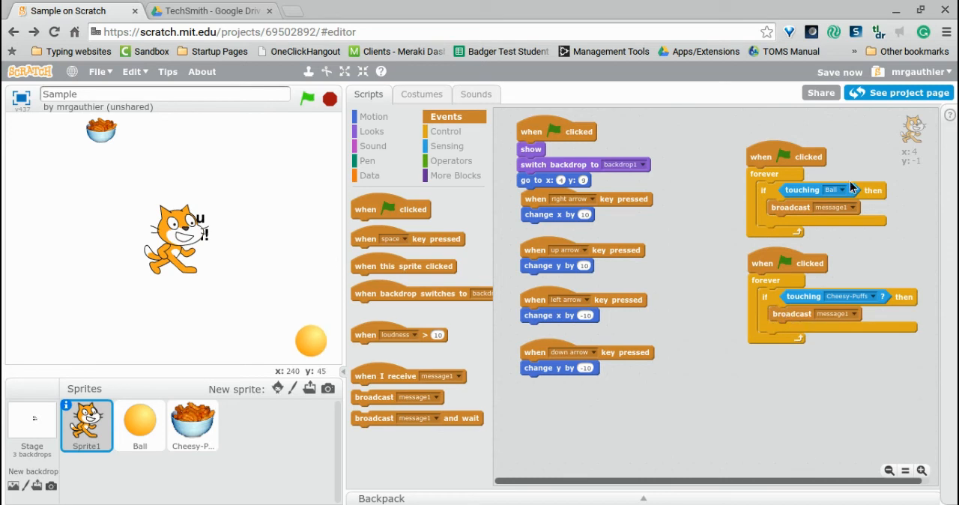
pyautogui.click(851, 207)
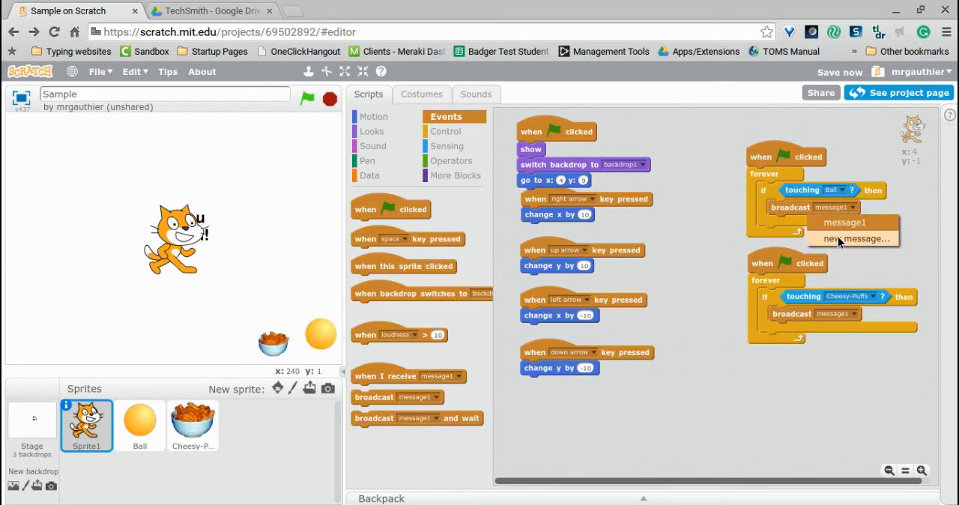
pyautogui.click(855, 238)
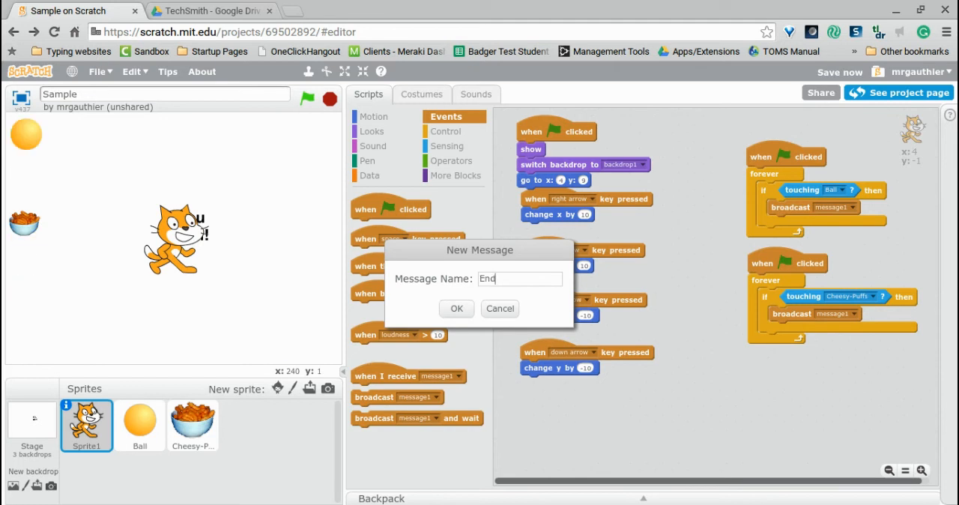
pyautogui.click(456, 308)
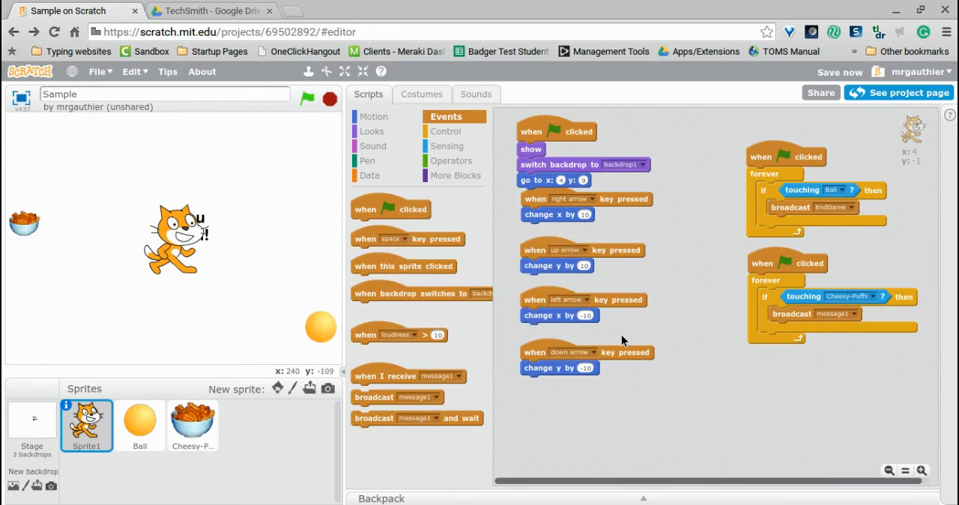
# Broadcast a new WinGame message inside the touching-Cheesy-Puffs check.
pyautogui.click(854, 313)
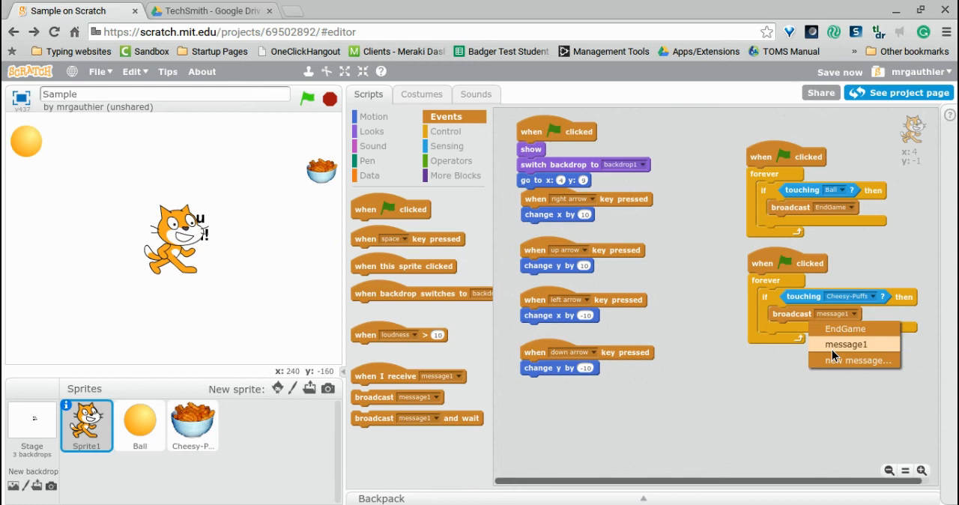
pyautogui.click(854, 361)
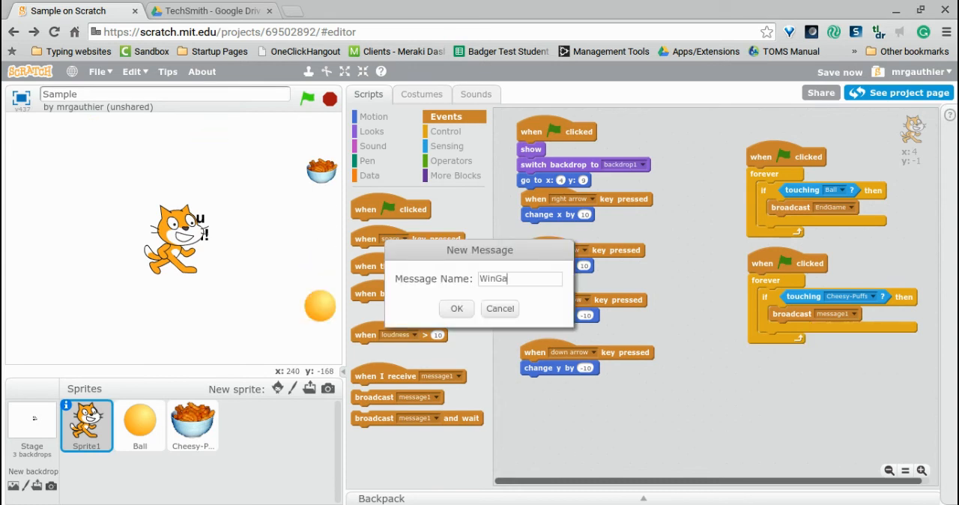
pyautogui.click(455, 309)
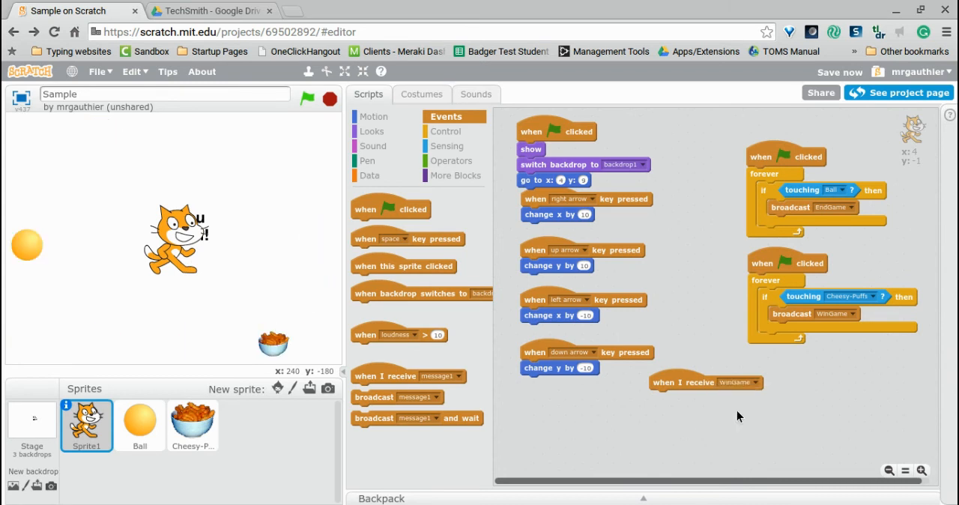
# Make the cat hide when it receives WinGame, then select the Ball sprite.
pyautogui.click(375, 117)
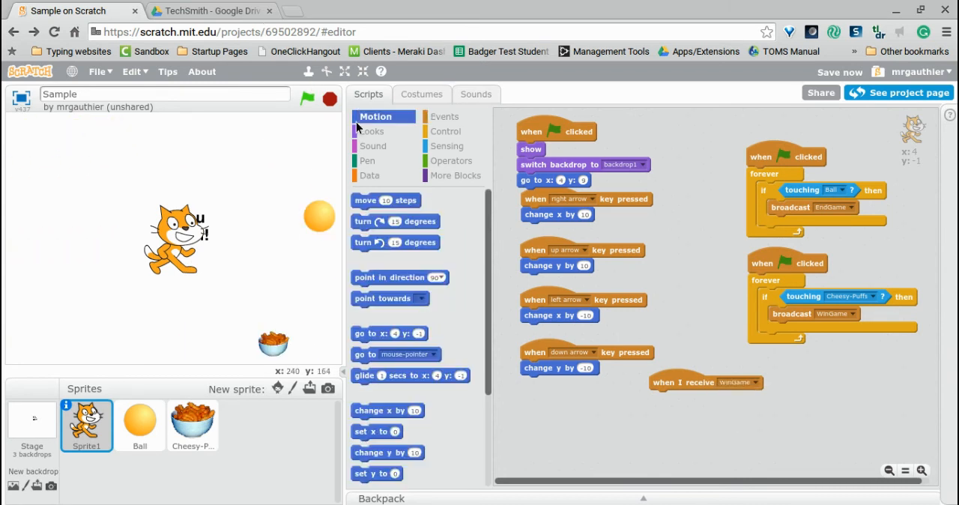
pyautogui.click(372, 132)
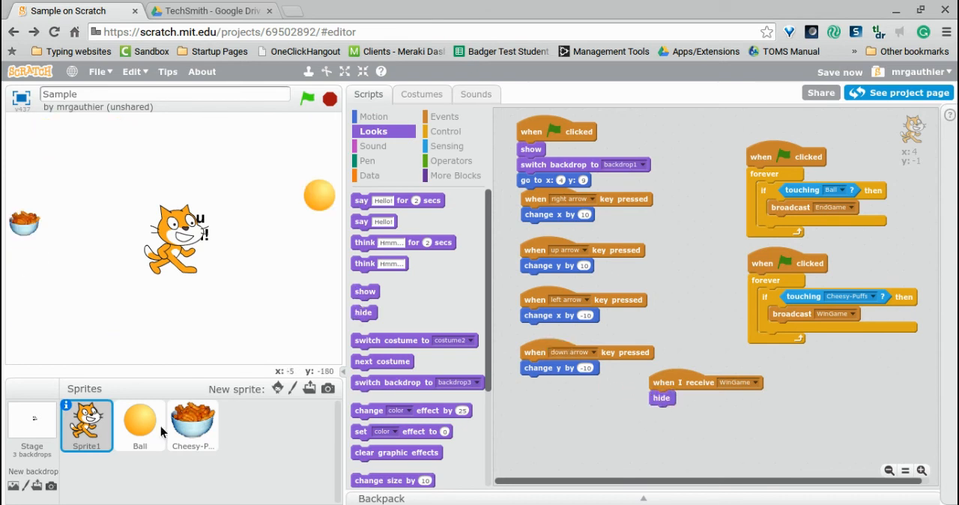
pyautogui.click(139, 420)
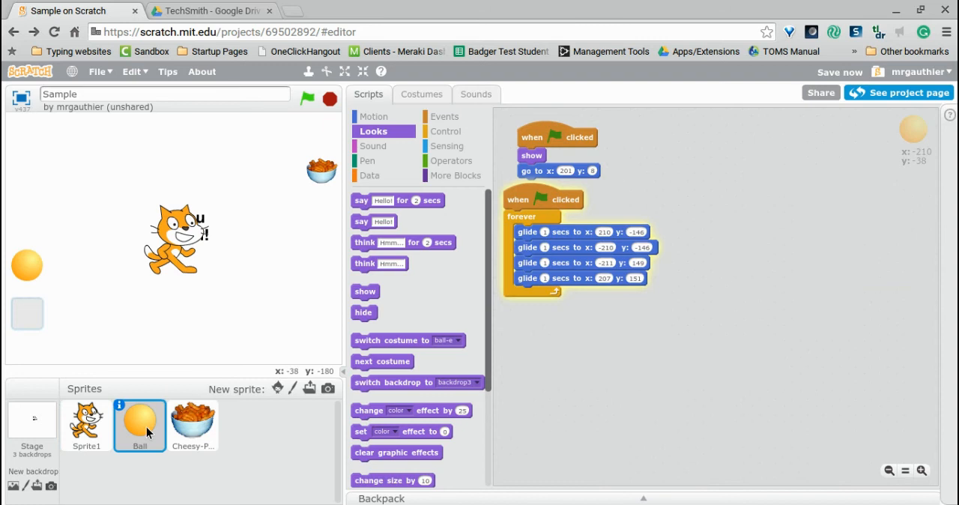
# Give Ball a 'when I receive' script that hides it, then select Cheesy-Puffs.
pyautogui.click(446, 132)
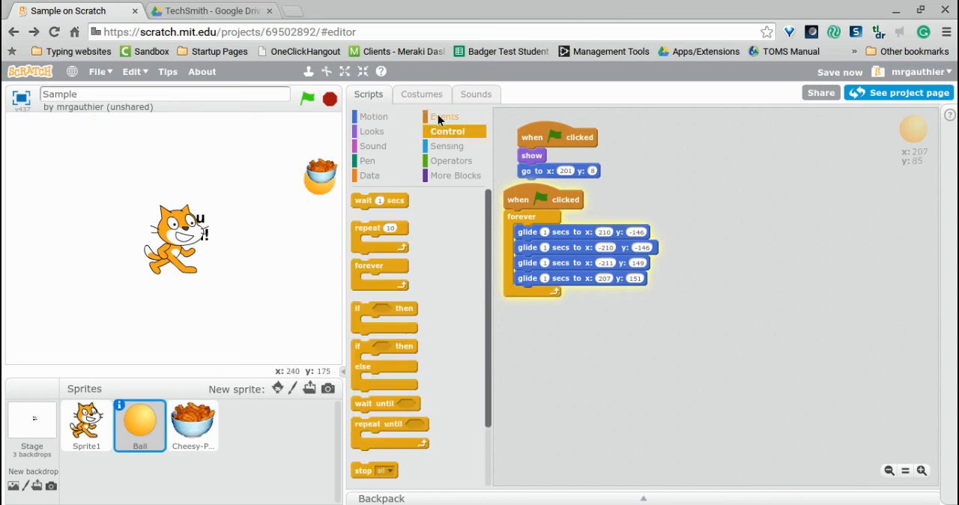
pyautogui.click(444, 117)
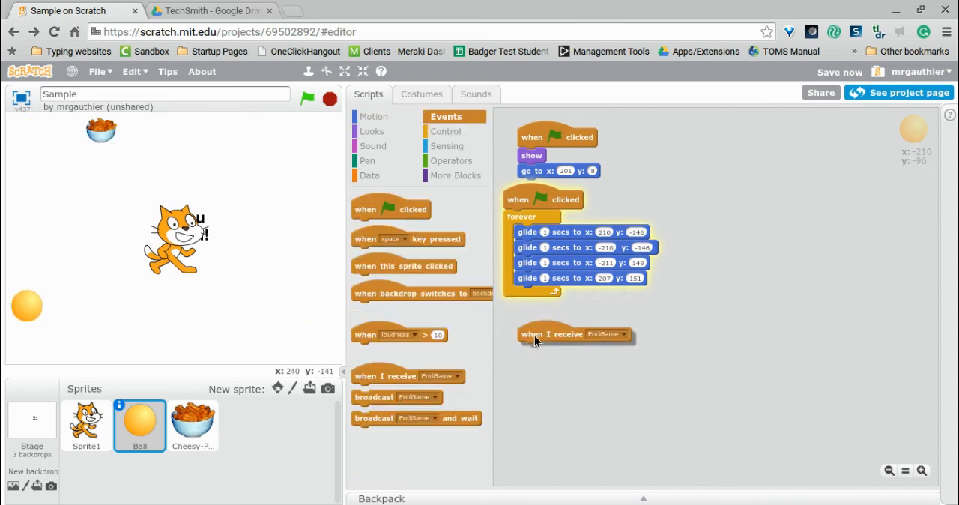
pyautogui.click(619, 334)
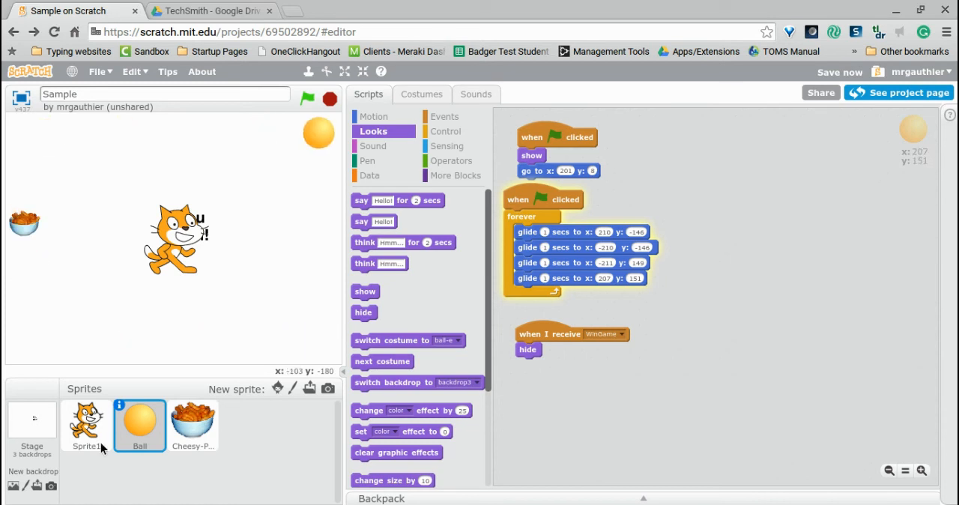
pyautogui.click(192, 425)
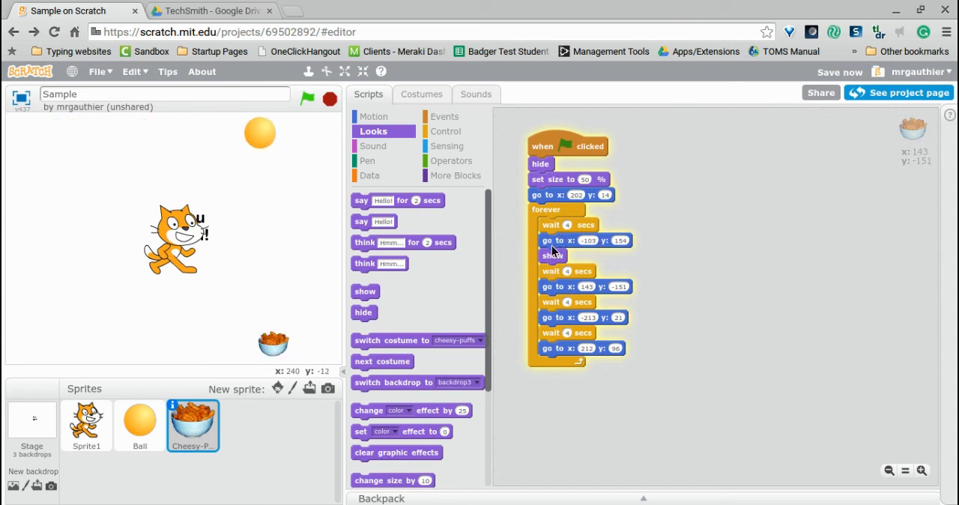
# Give Cheesy-Puffs a 'when I receive WinGame' script with a hide block.
pyautogui.click(447, 116)
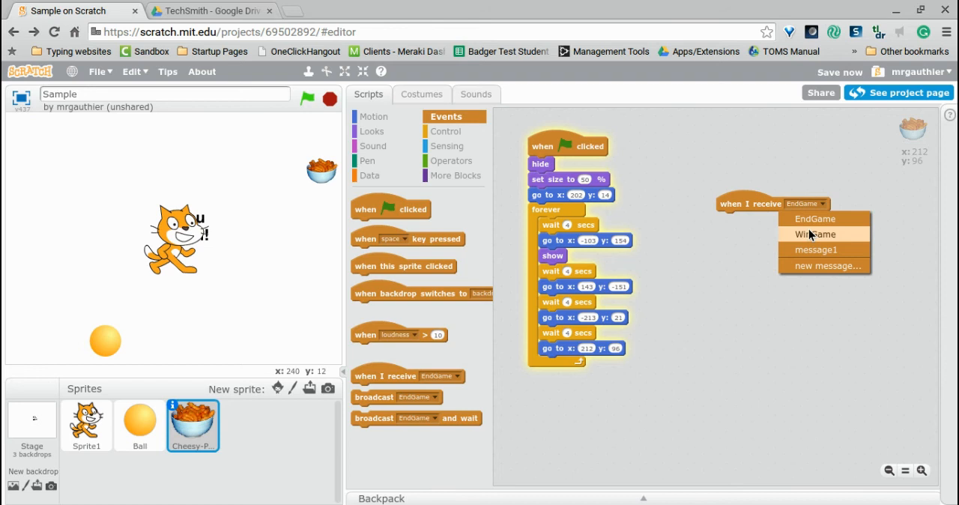
pyautogui.click(815, 234)
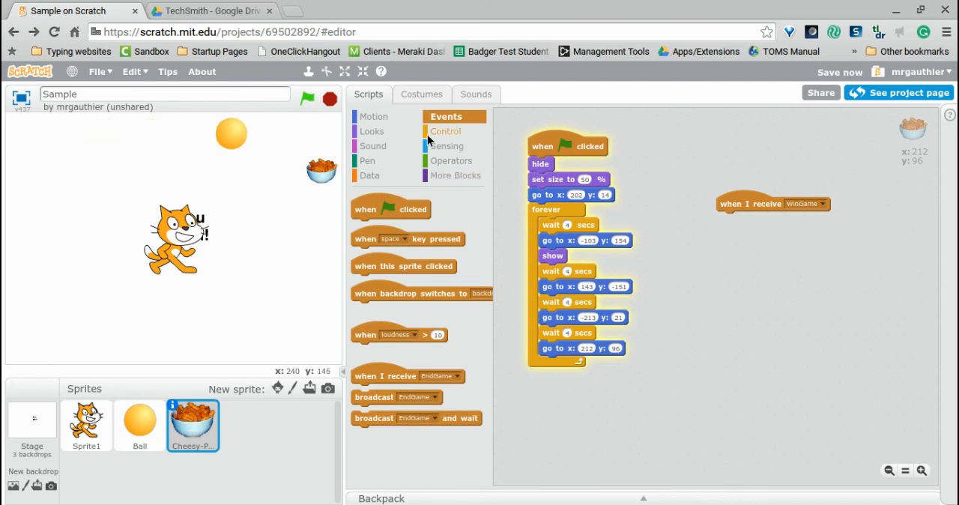
pyautogui.click(447, 132)
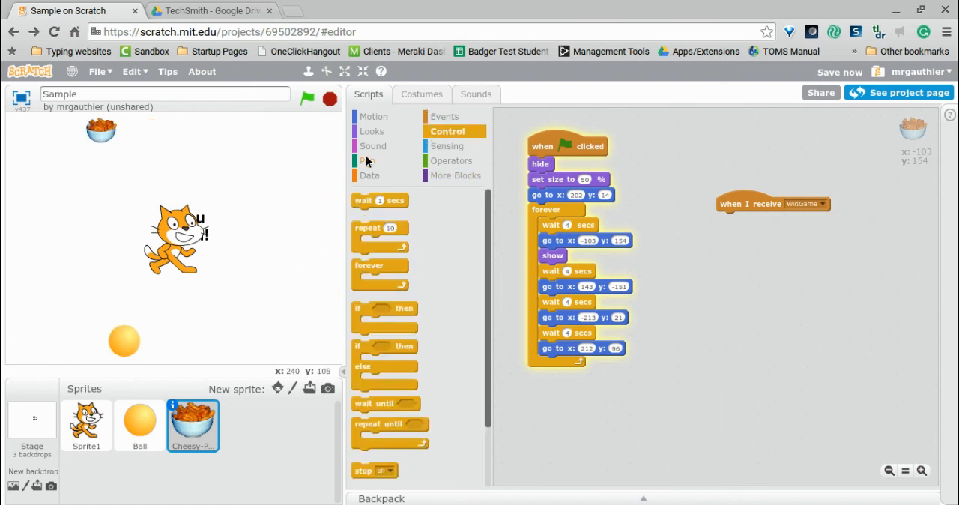
pyautogui.click(371, 132)
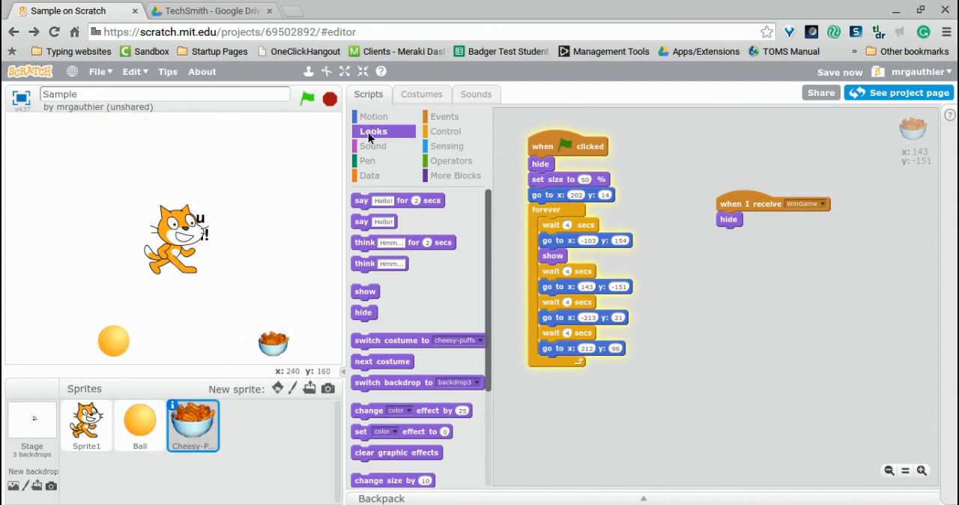
# Attach a stop block set to 'other scripts in sprite' under the hide.
pyautogui.click(447, 132)
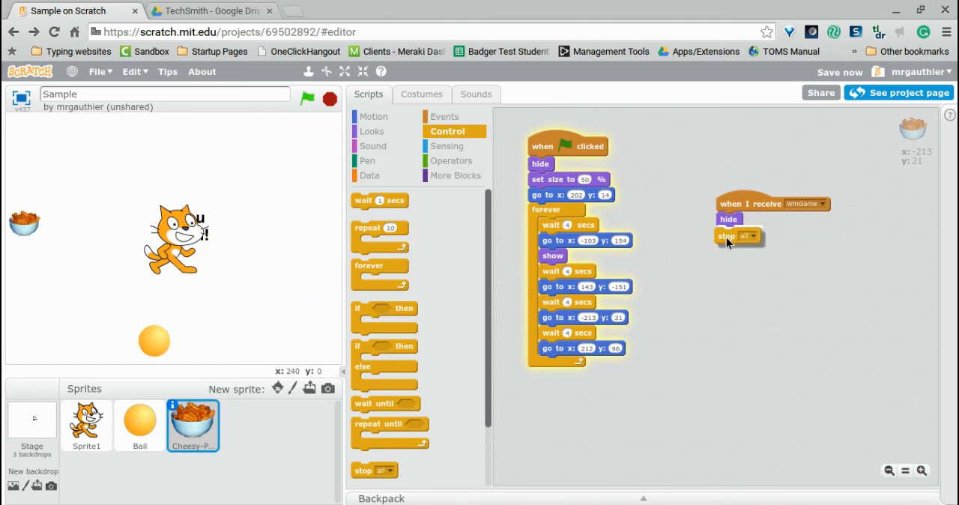
pyautogui.click(750, 237)
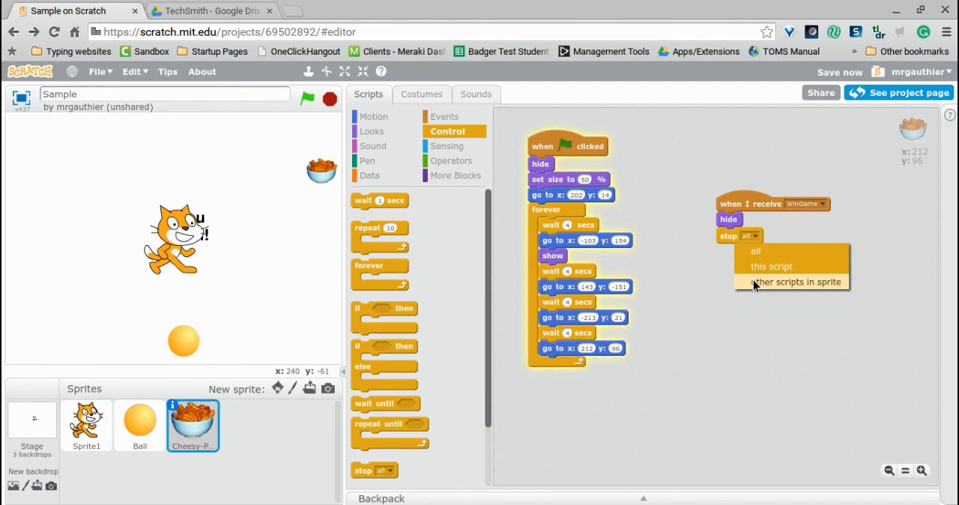
pyautogui.click(797, 282)
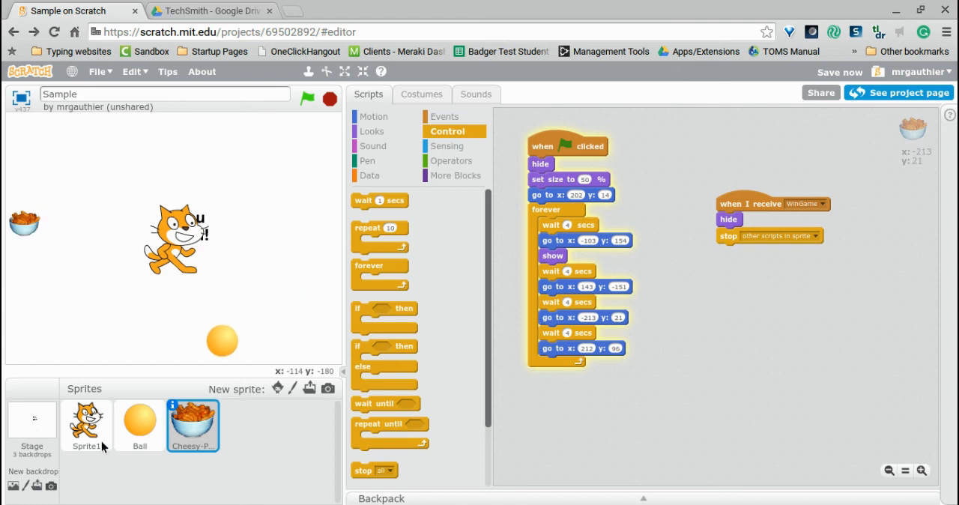
# Give the Stage 'when I receive EndGame' and 'when I receive WinGame' hats.
pyautogui.click(31, 425)
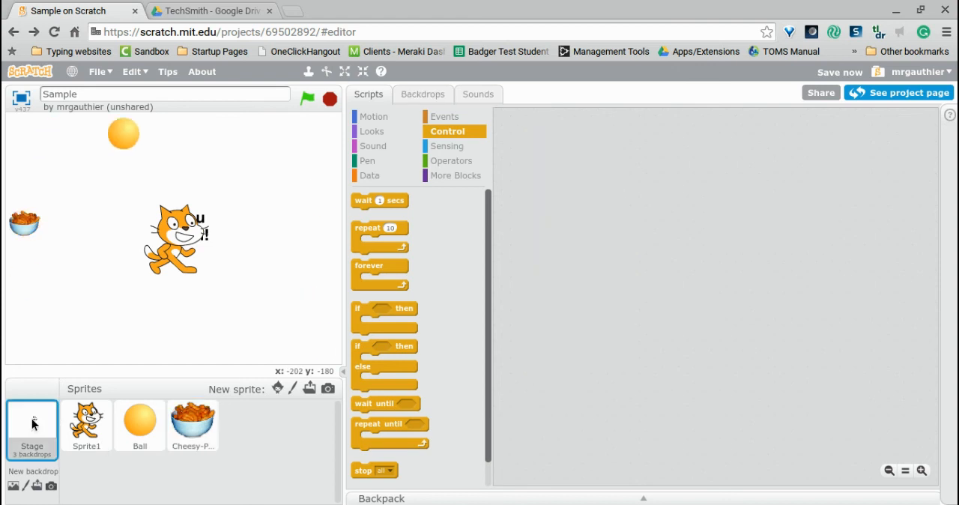
pyautogui.click(443, 117)
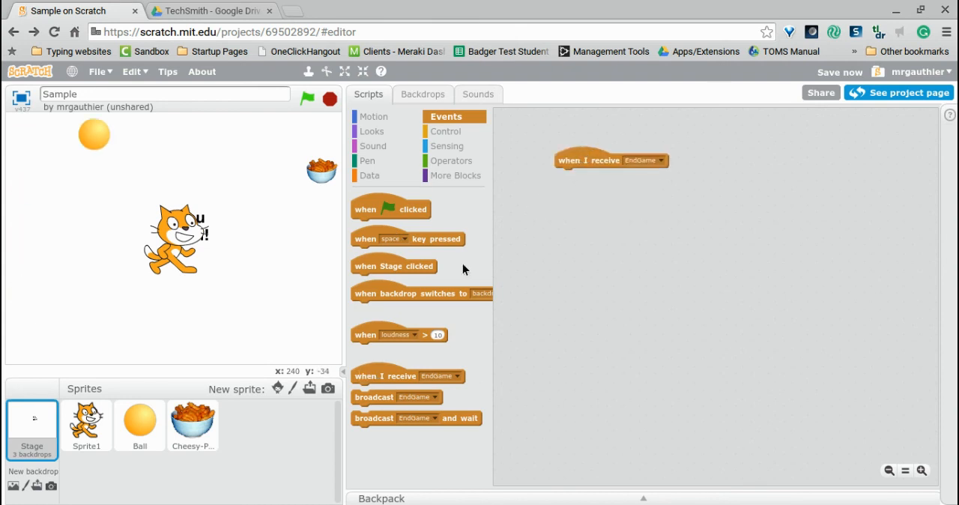
pyautogui.moveTo(384, 374); pyautogui.dragTo(611, 228)
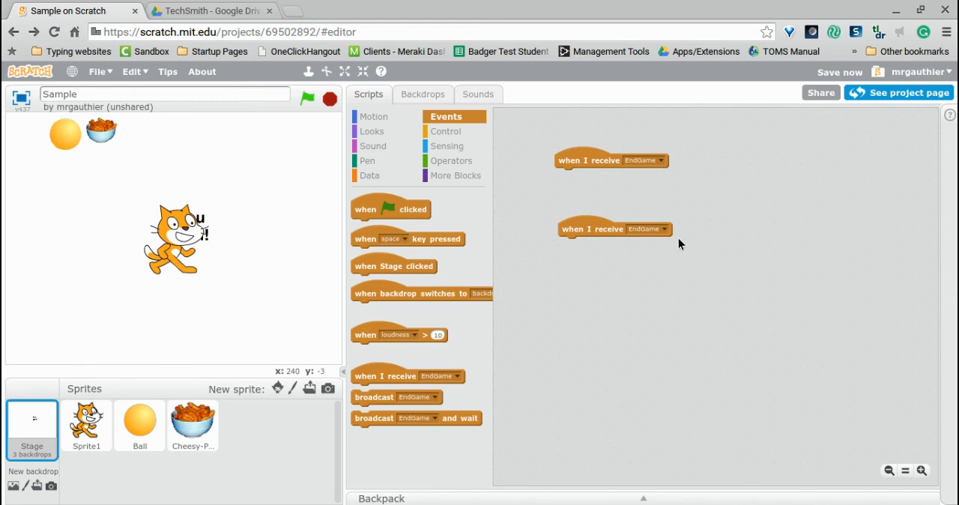
pyautogui.click(663, 228)
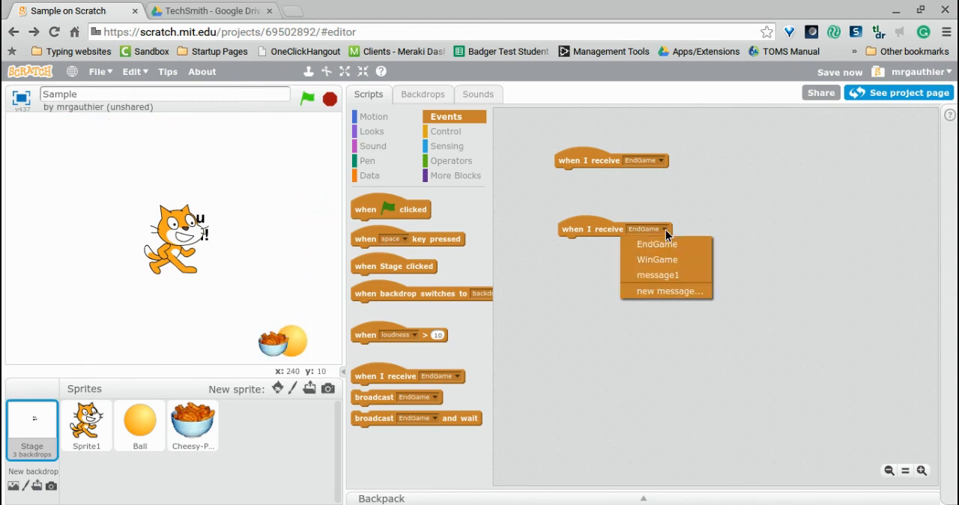
pyautogui.click(657, 260)
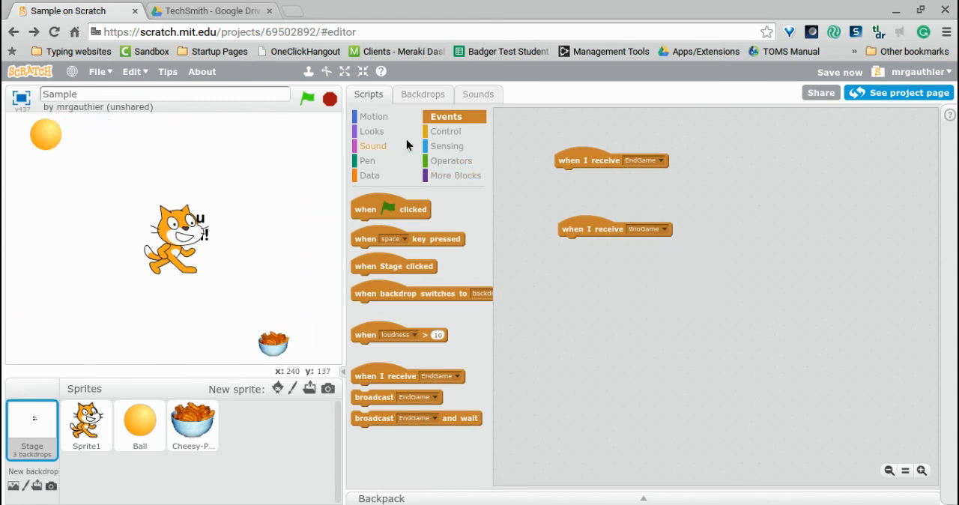
# Switch backdrop to backdrop2 under EndGame and to backdrop3 under WinGame.
pyautogui.click(372, 132)
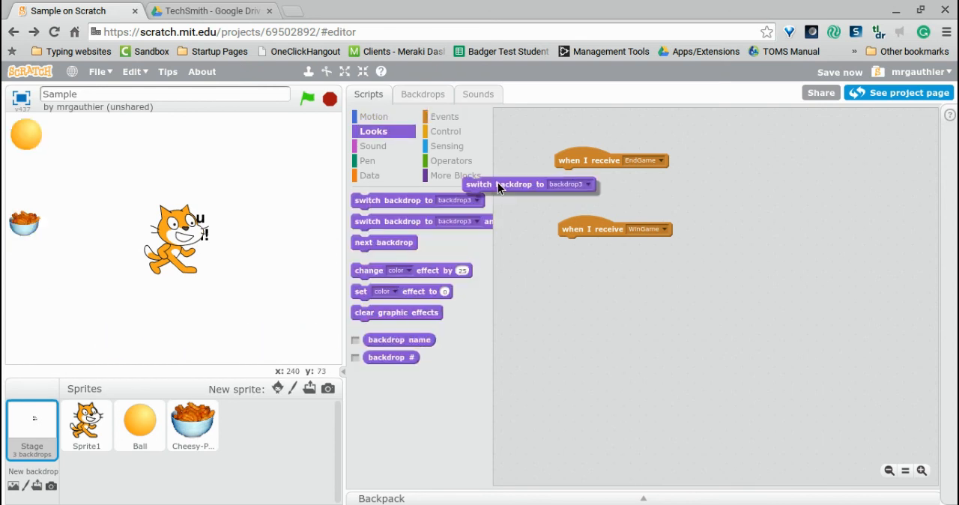
pyautogui.click(662, 175)
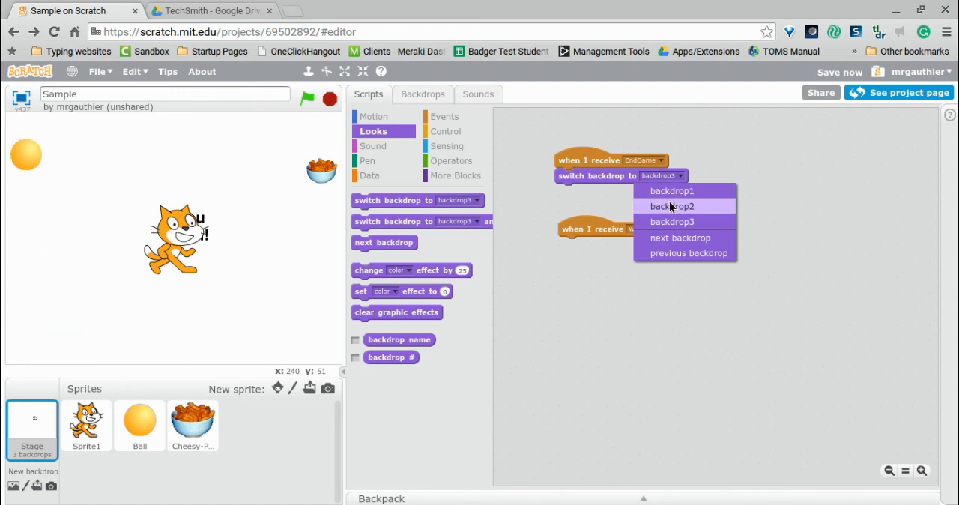
pyautogui.click(671, 207)
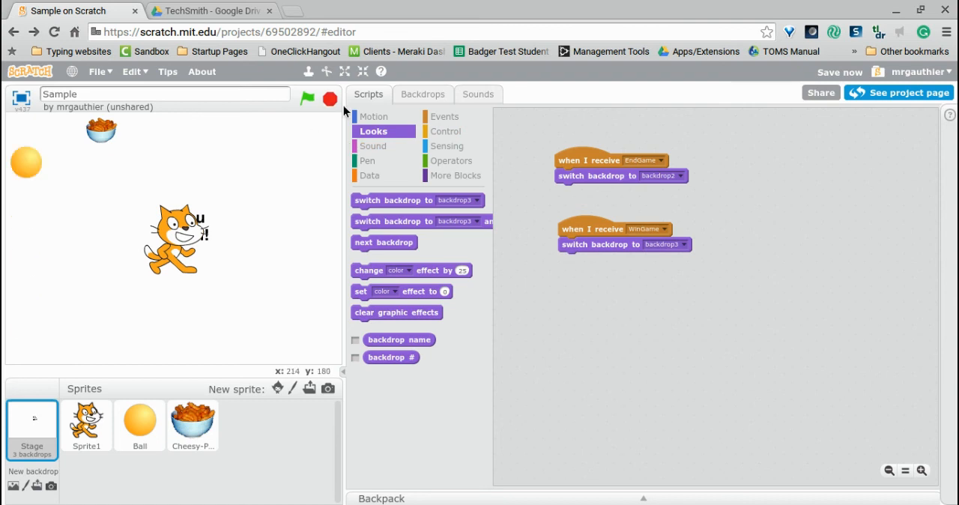
pyautogui.click(423, 92)
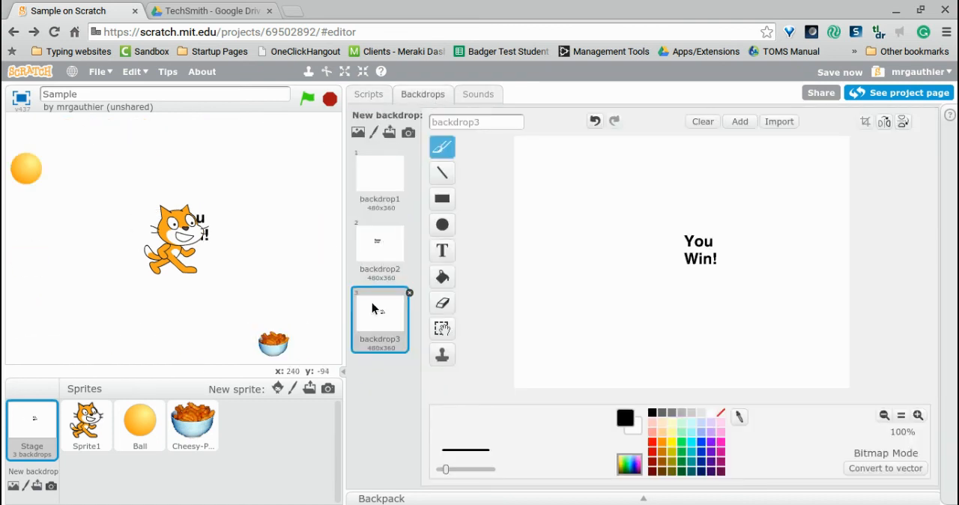
pyautogui.click(368, 93)
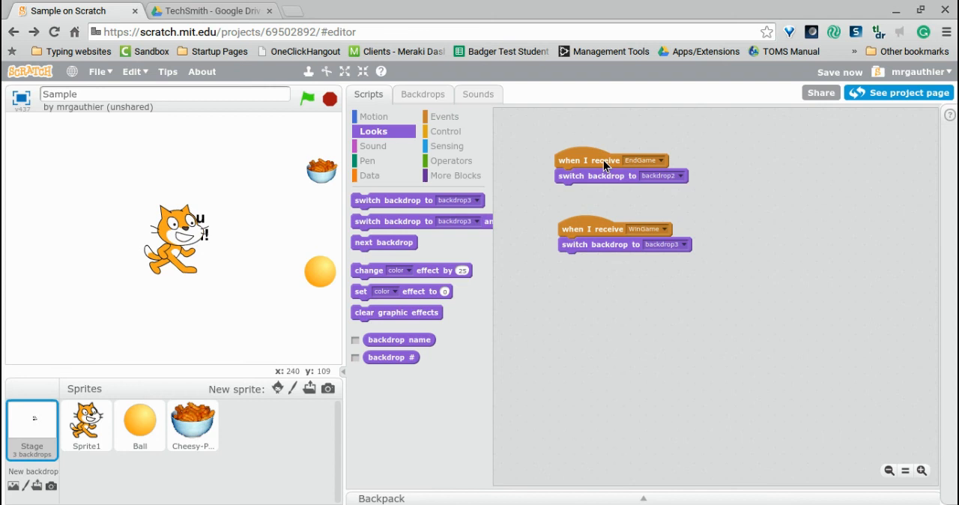
# Duplicate Cheesy-Puffs' WinGame script and set the copy's message to EndGame.
pyautogui.click(86, 425)
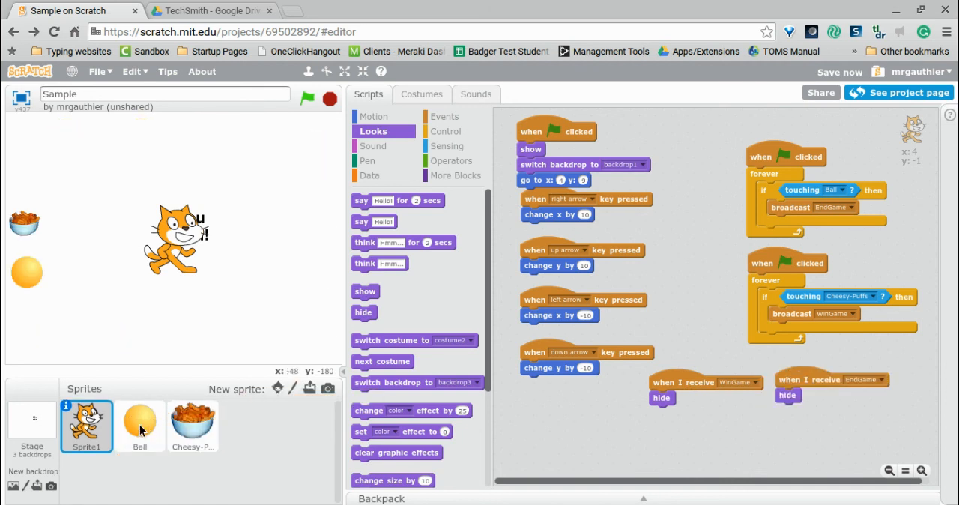
pyautogui.click(139, 426)
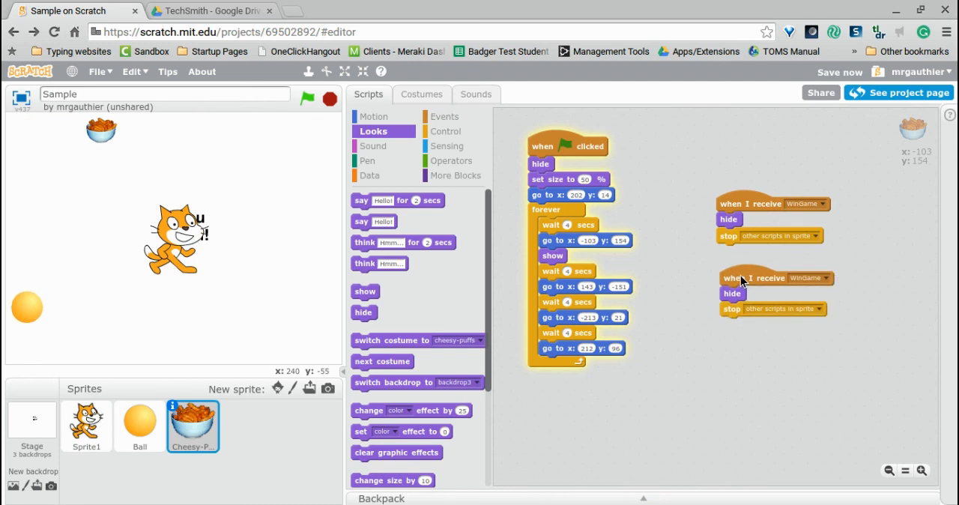
pyautogui.click(827, 279)
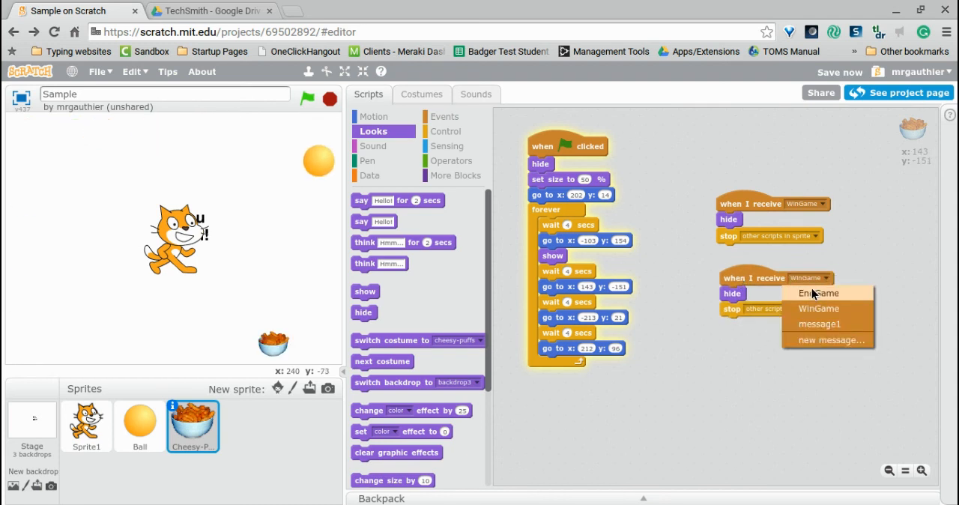
pyautogui.click(819, 294)
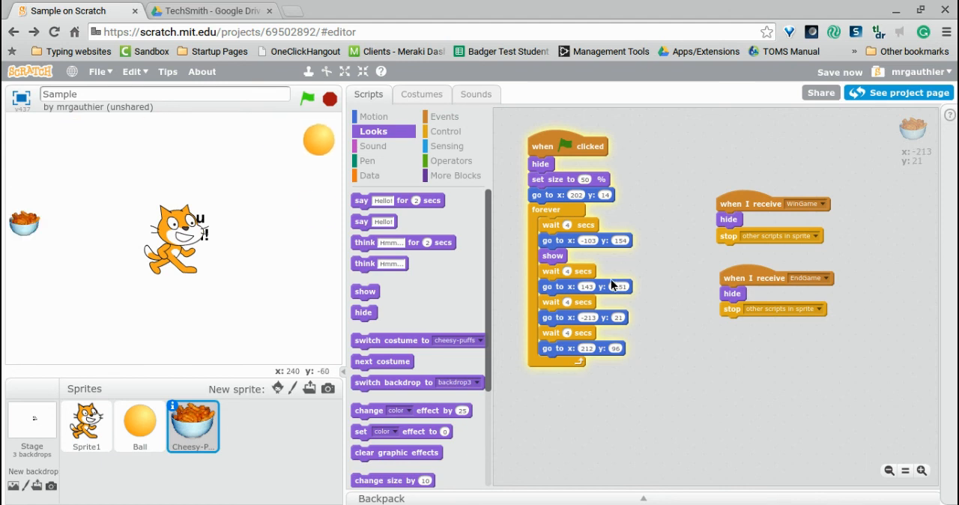
# Play-test until catching Cheesy Puffs shows 'You Win!', then restart with all sprites back on stage.
pyautogui.click(306, 98)
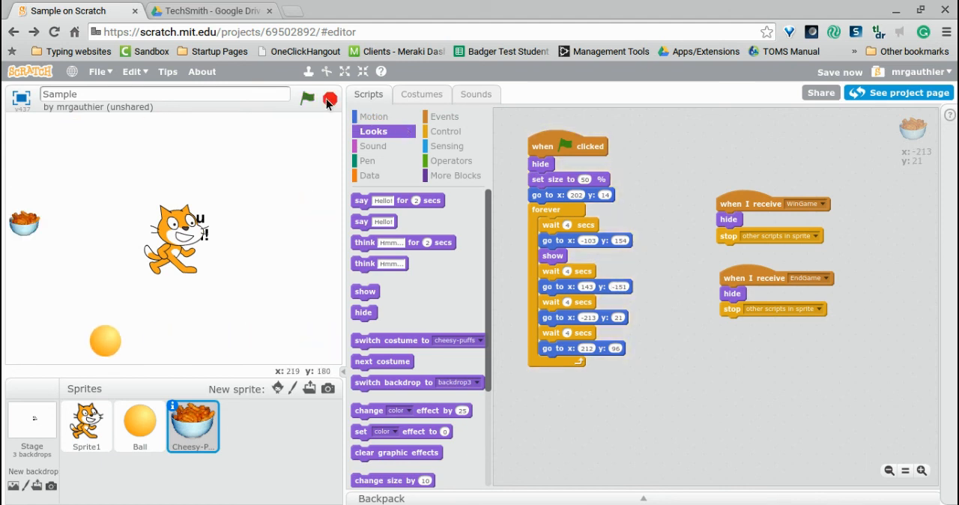
pyautogui.click(306, 98)
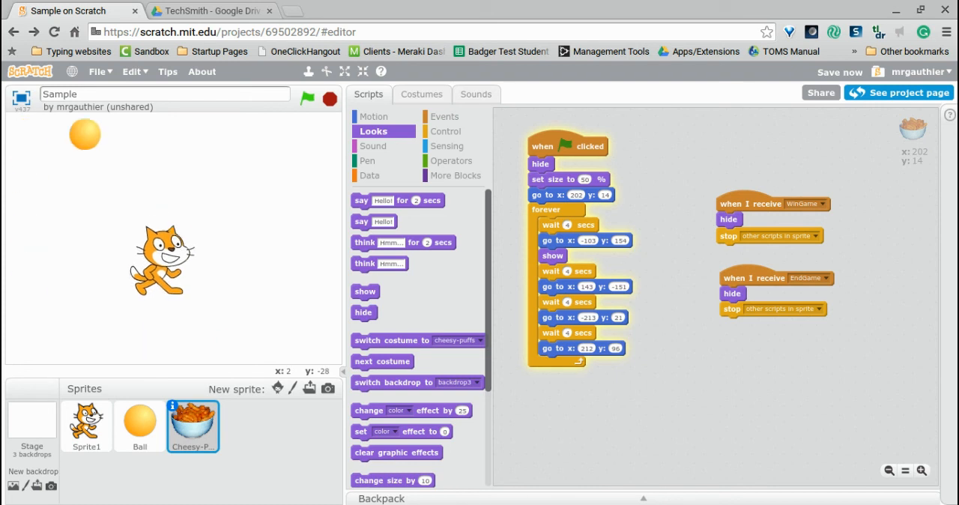
pyautogui.click(306, 99)
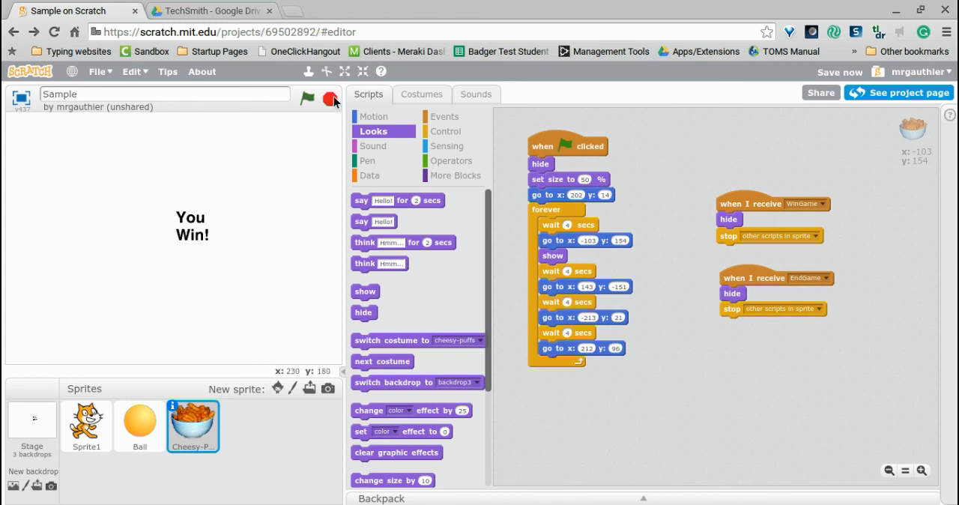
pyautogui.click(330, 99)
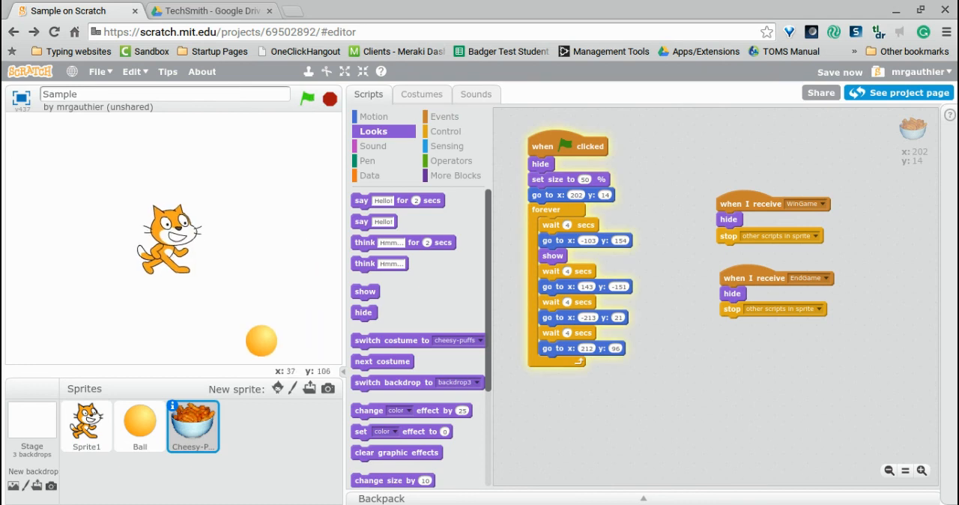